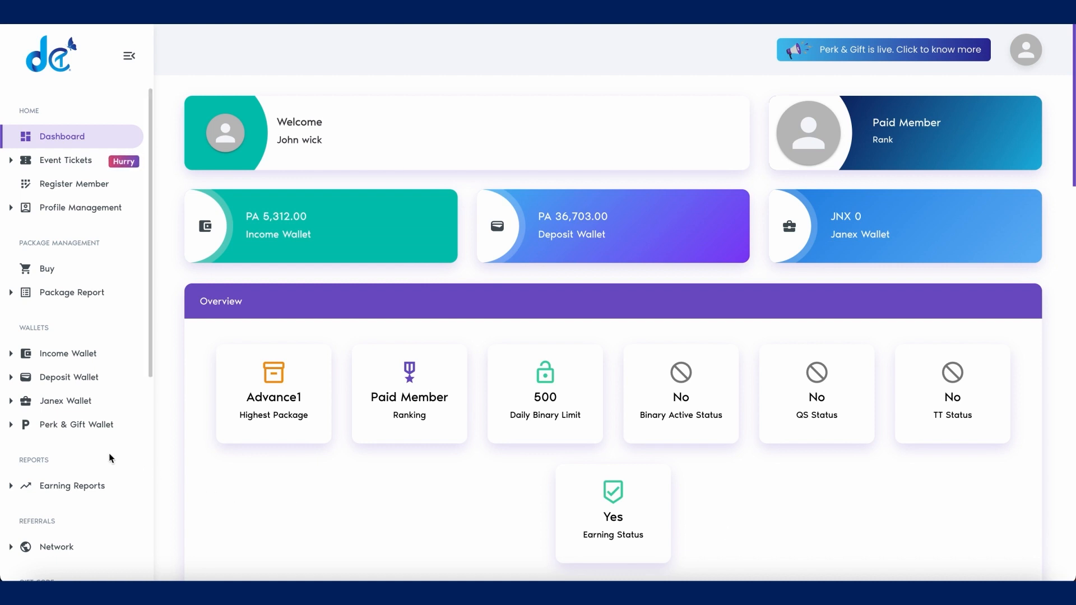
# Go to Create Gift Code in the sidebar to reach the Purchase a gift code form.
pyautogui.scroll(-3)
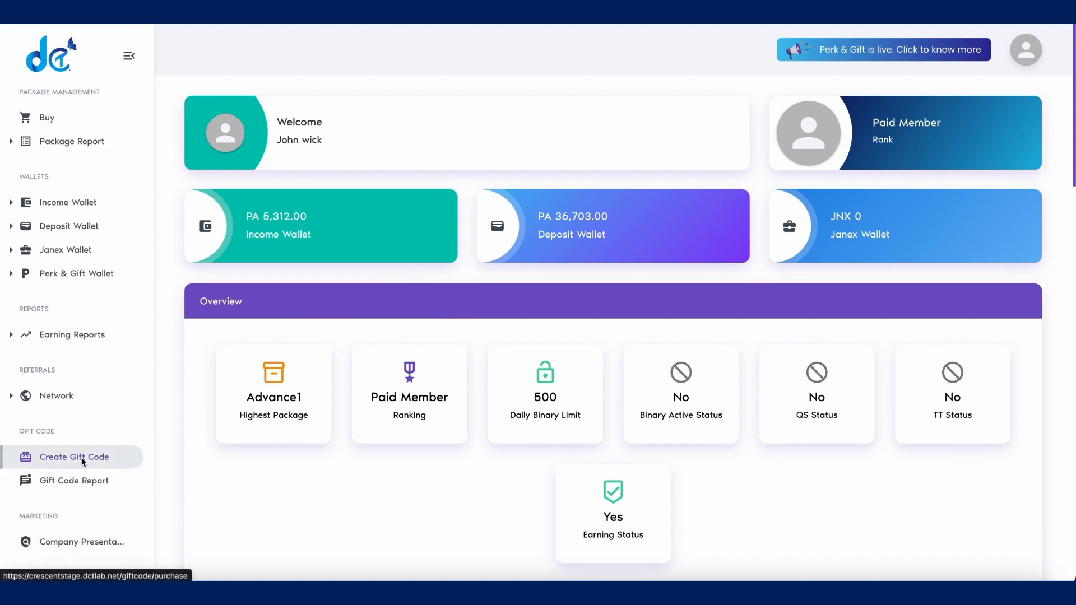
pyautogui.click(74, 457)
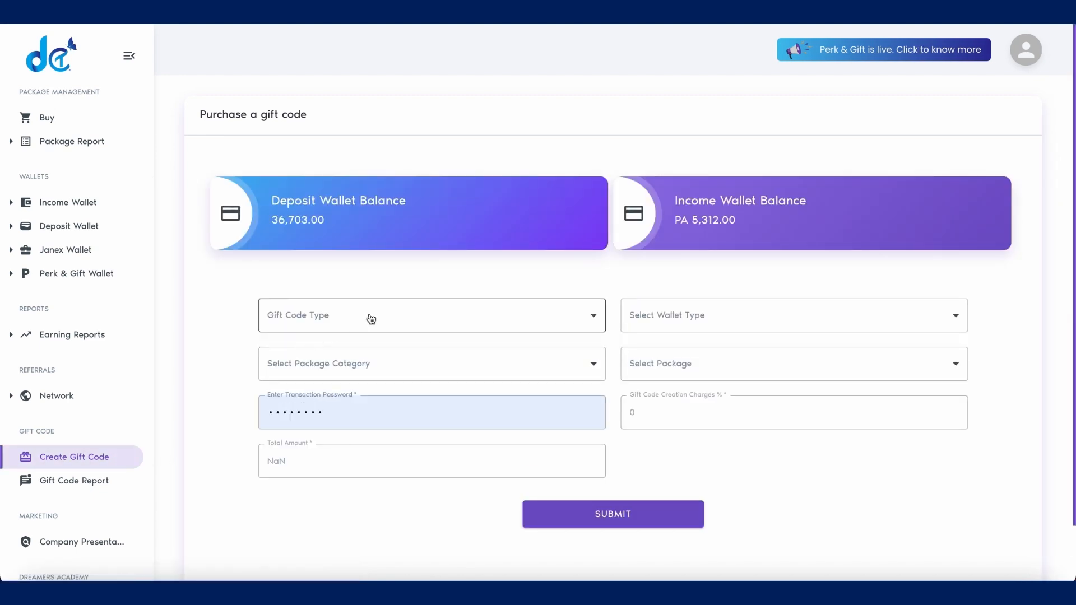
# Choose gift code type New Account (First Time Package), adding the 19.99 registration fee.
pyautogui.click(431, 315)
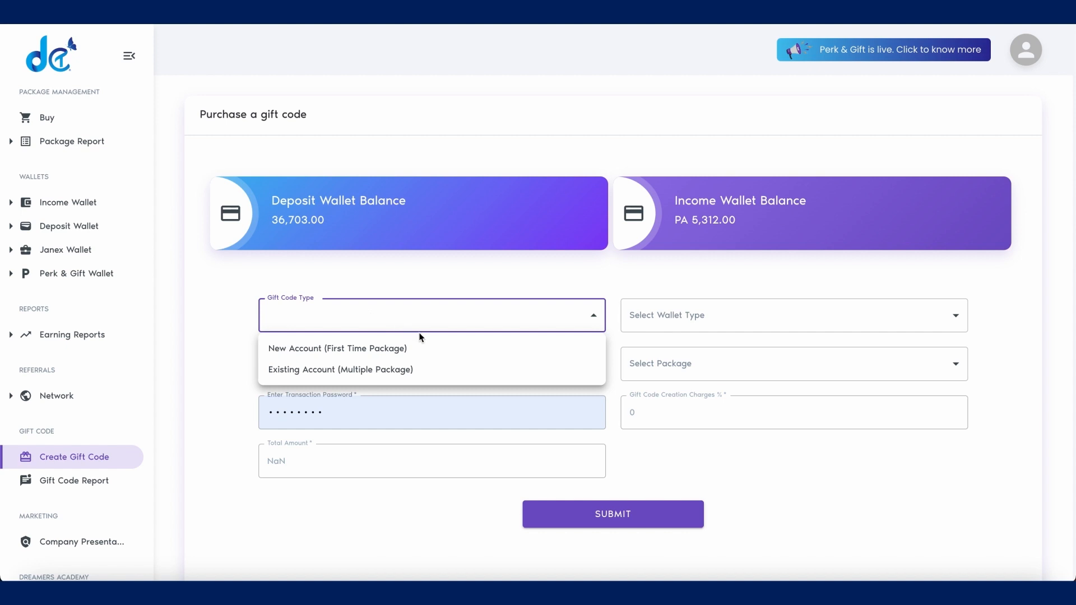
pyautogui.moveTo(457, 350)
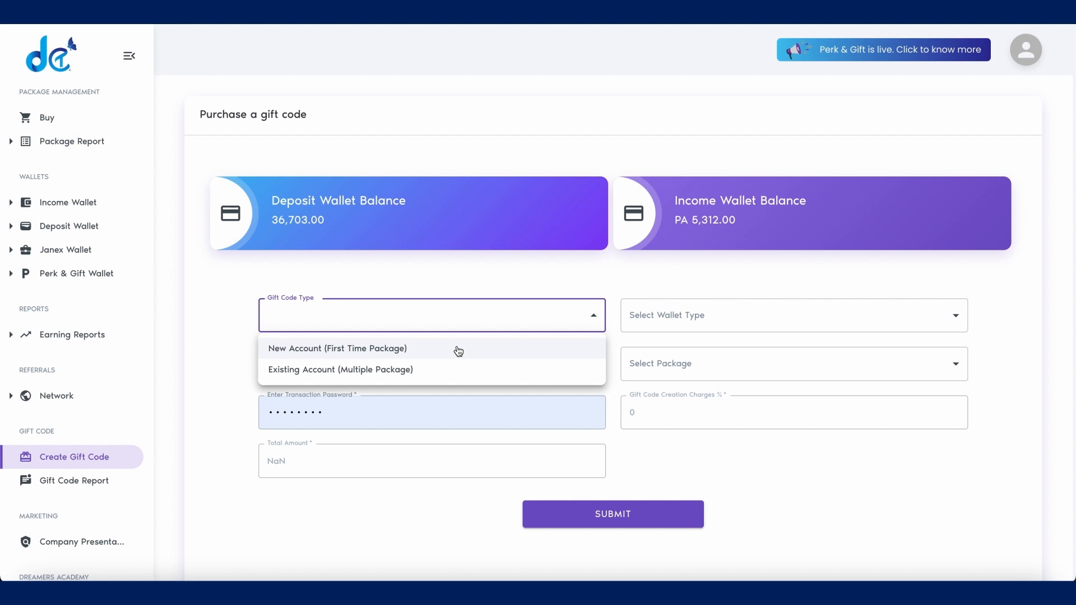
pyautogui.moveTo(448, 369)
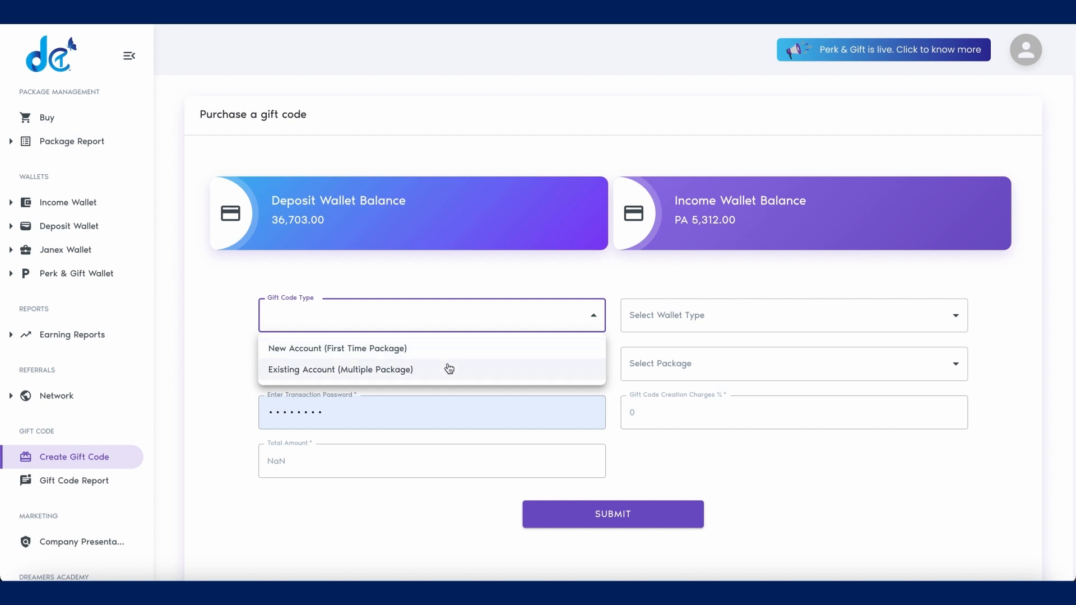
pyautogui.moveTo(452, 350)
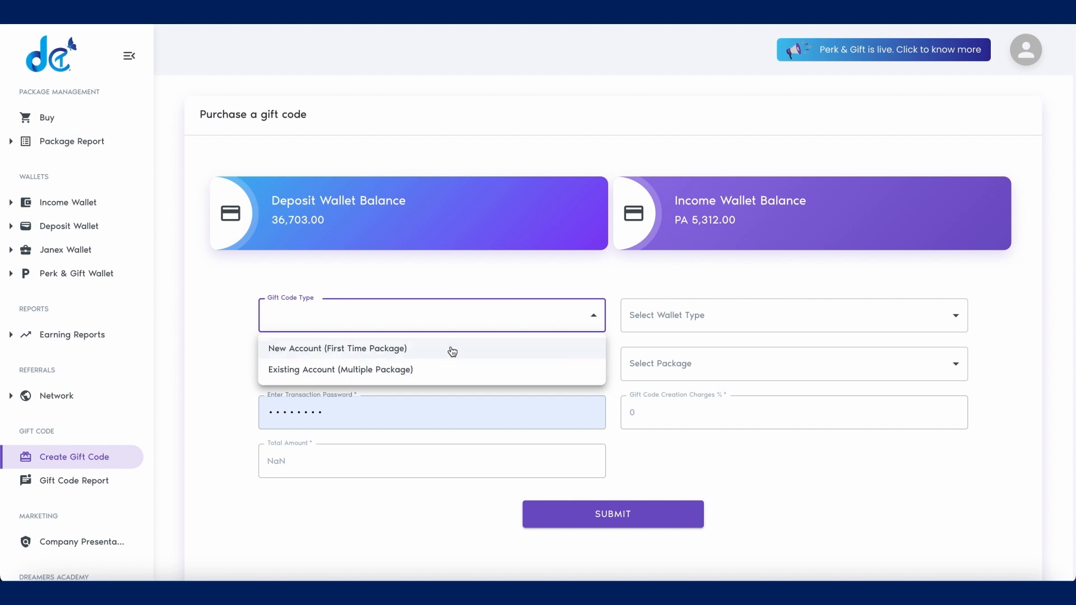
pyautogui.click(337, 347)
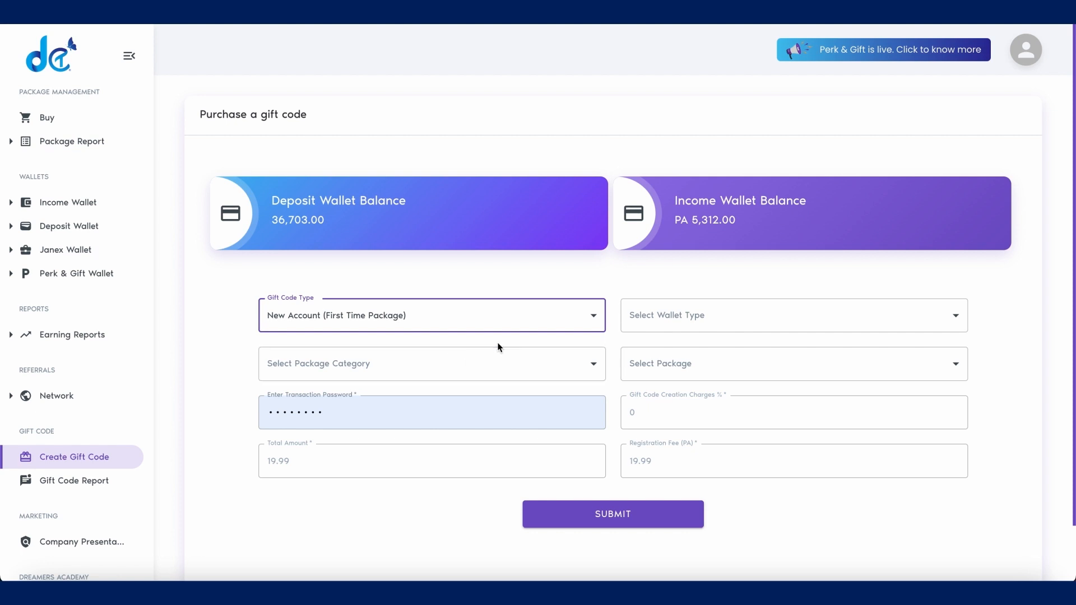
# Purchase an Advance1 [PA 9999] gift code from the Deposit Wallet and confirm the success dialog.
pyautogui.click(789, 315)
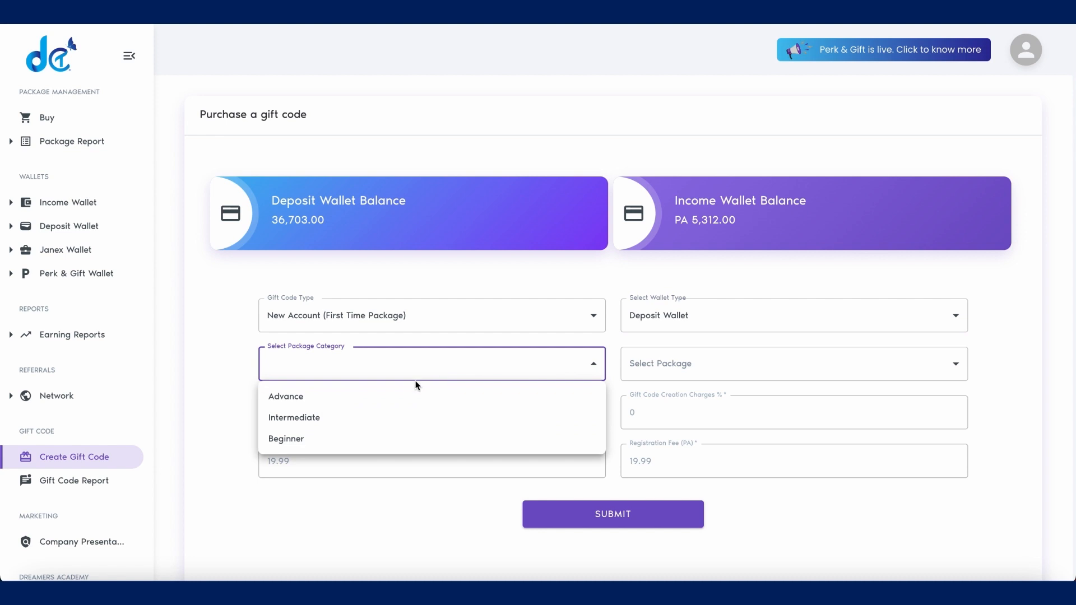
pyautogui.click(286, 396)
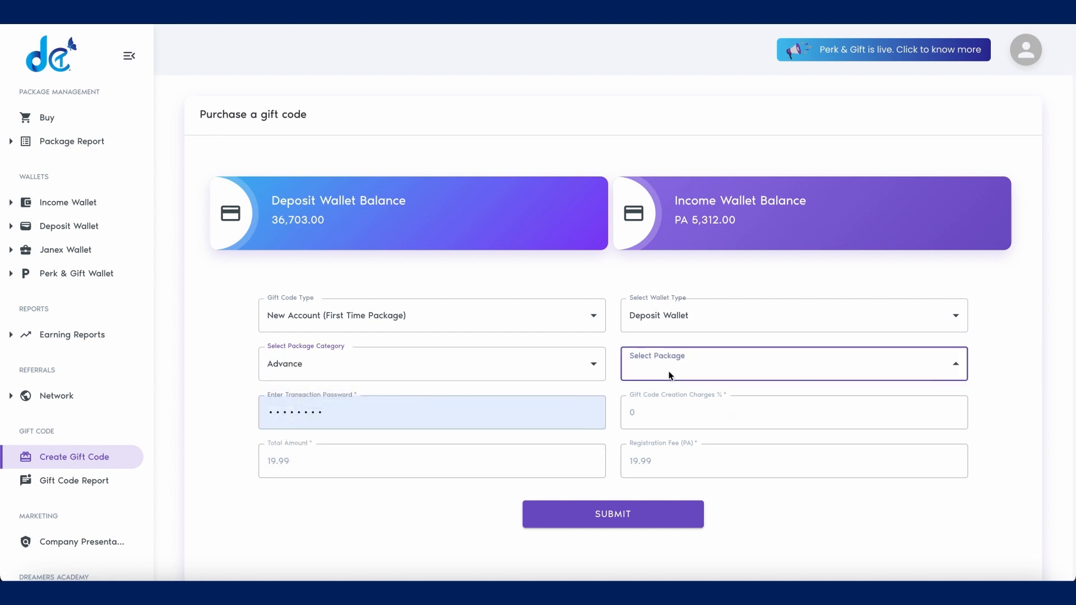
pyautogui.click(754, 363)
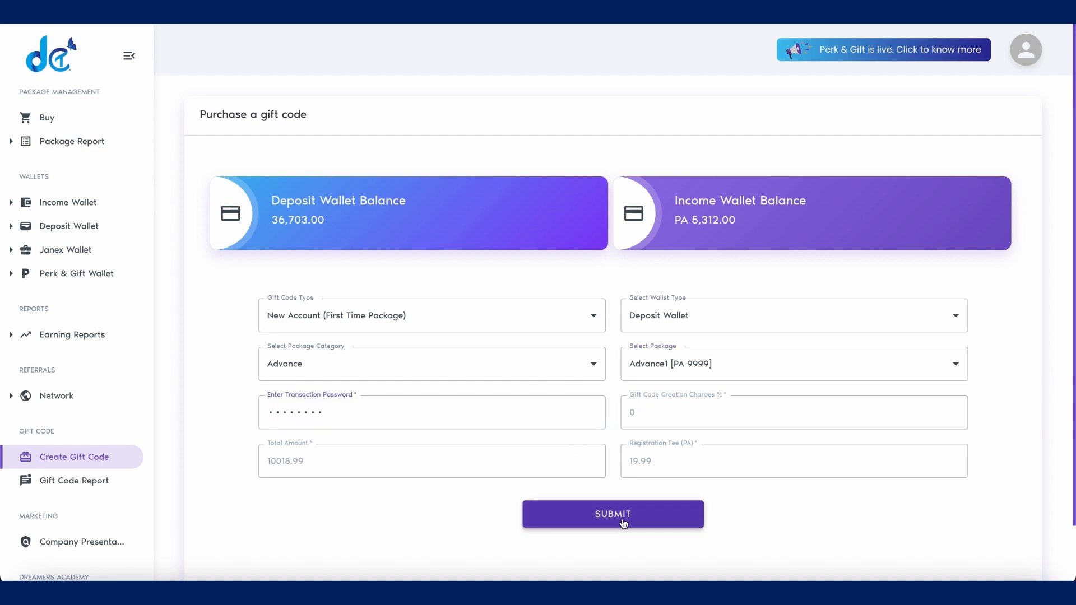
pyautogui.click(612, 514)
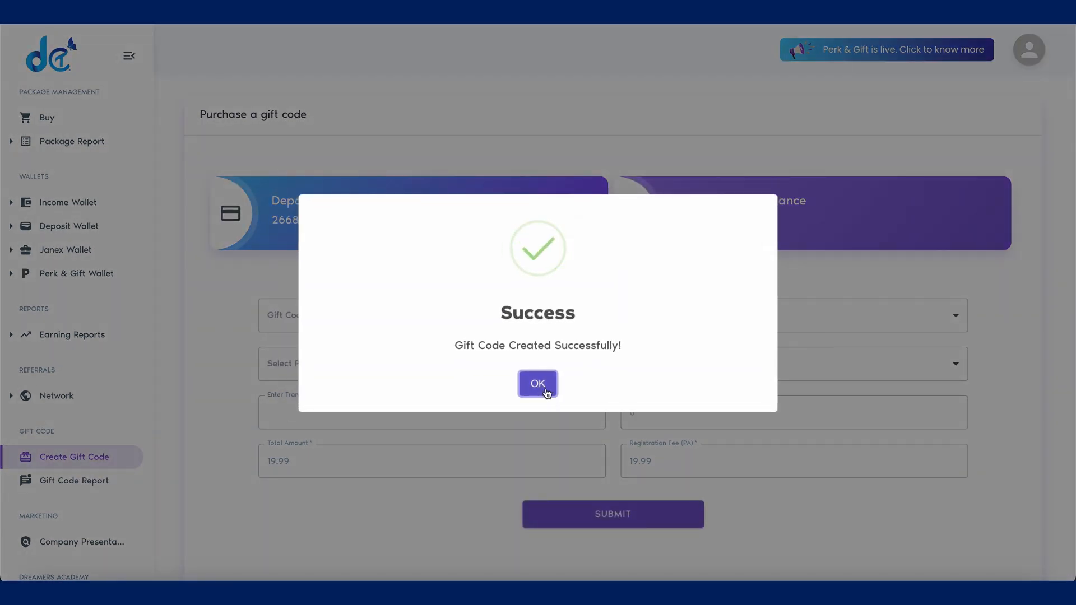
pyautogui.click(536, 383)
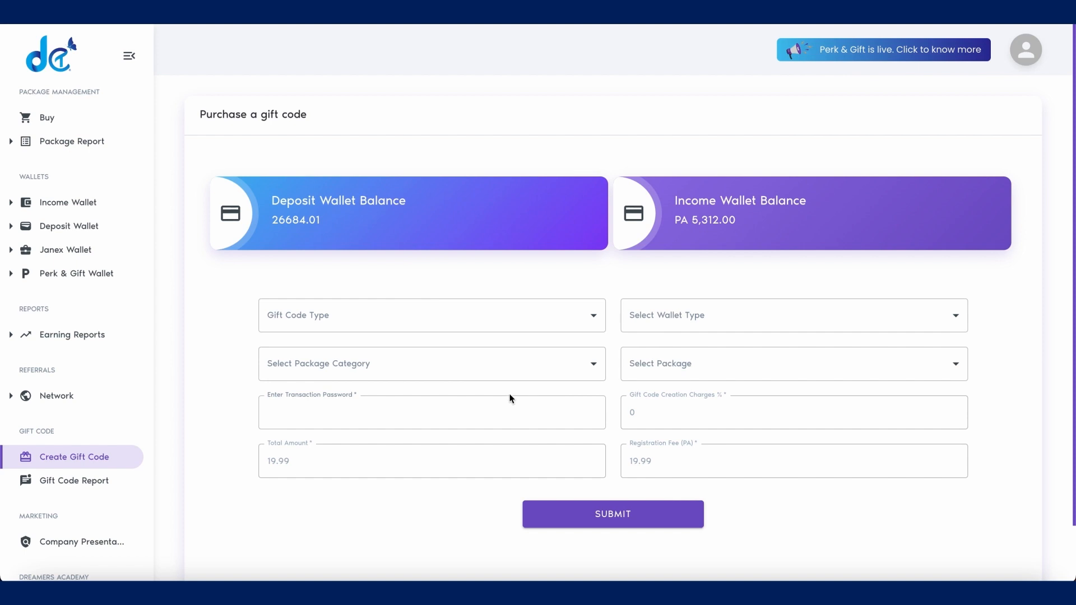
pyautogui.moveTo(74, 481)
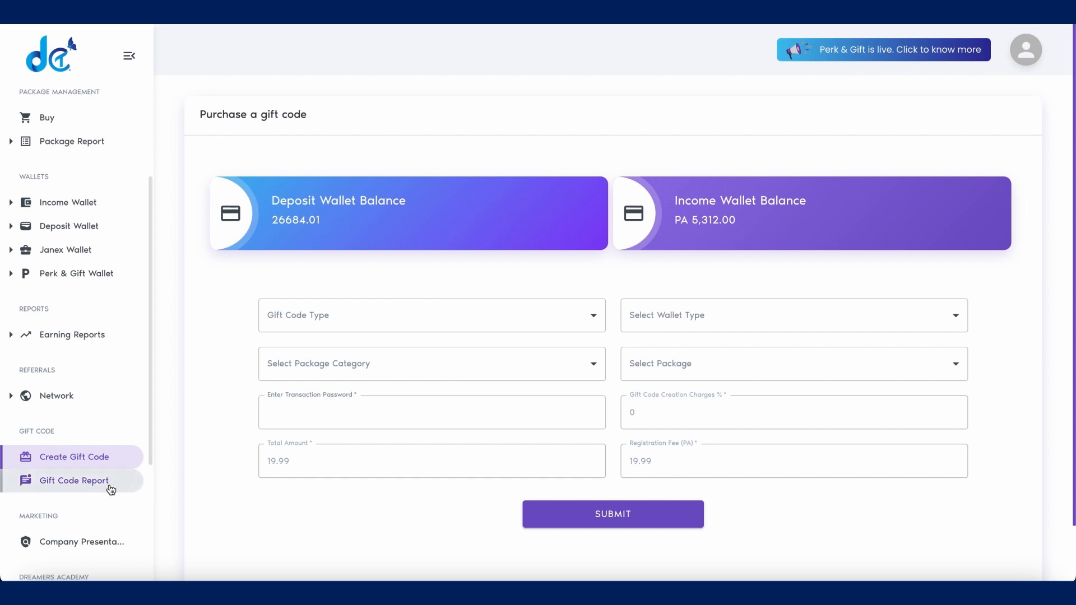
pyautogui.click(74, 480)
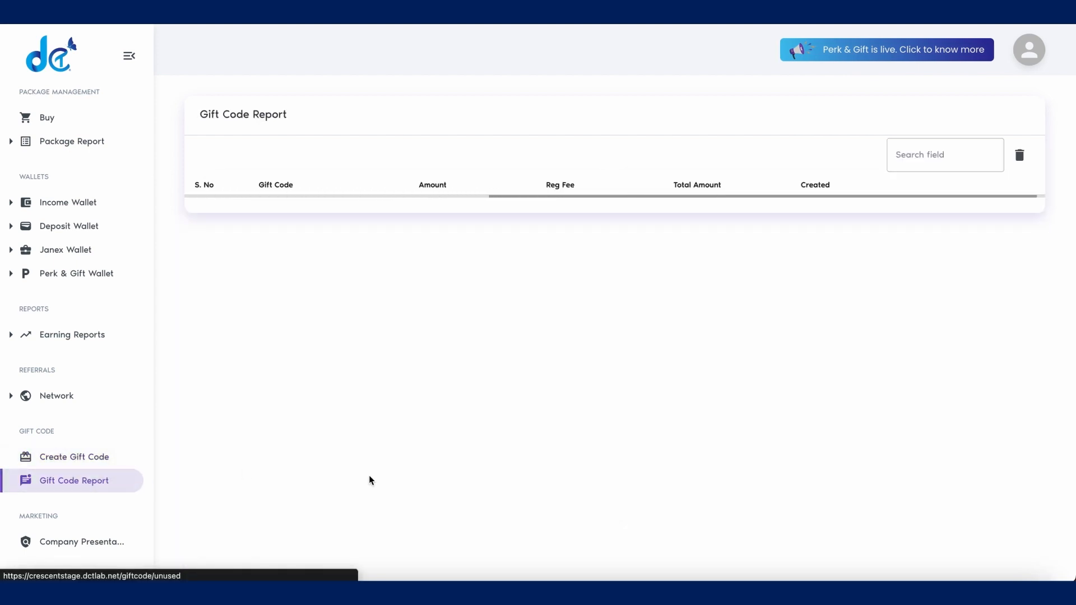
pyautogui.click(74, 481)
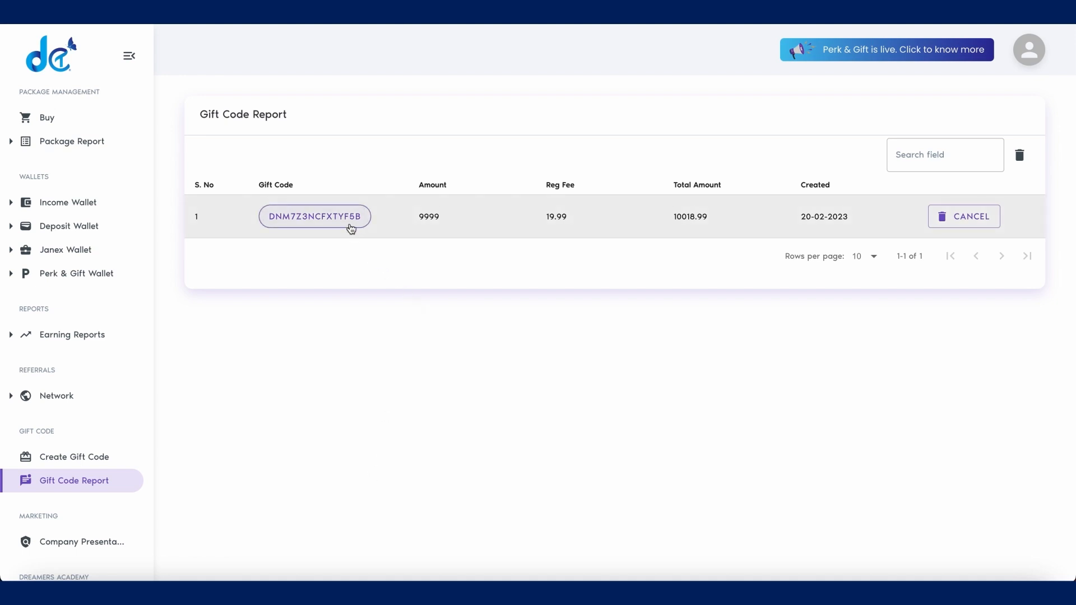
pyautogui.click(314, 216)
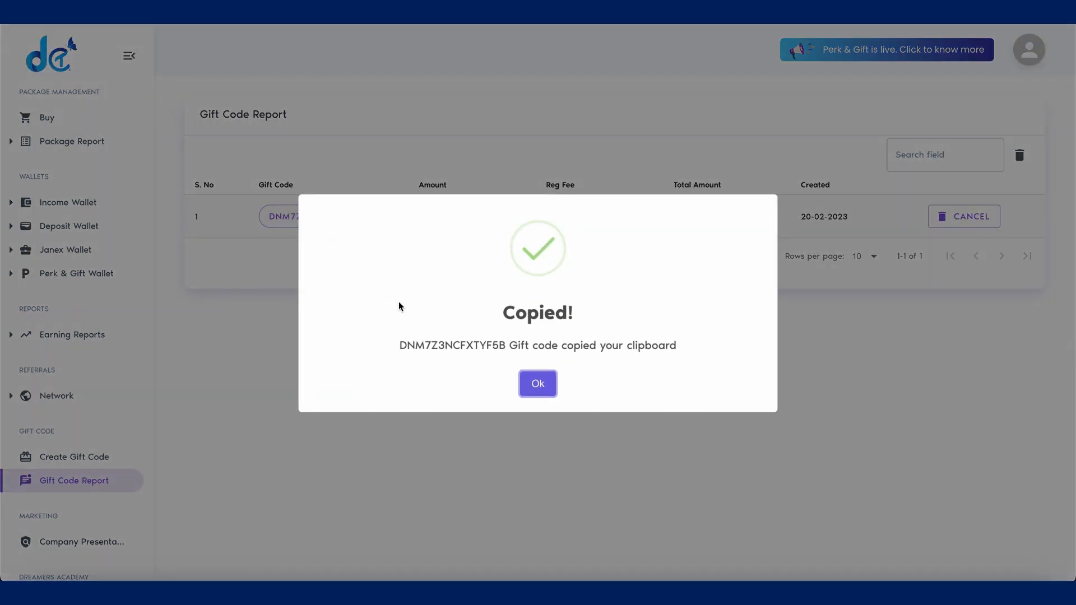
pyautogui.moveTo(488, 466)
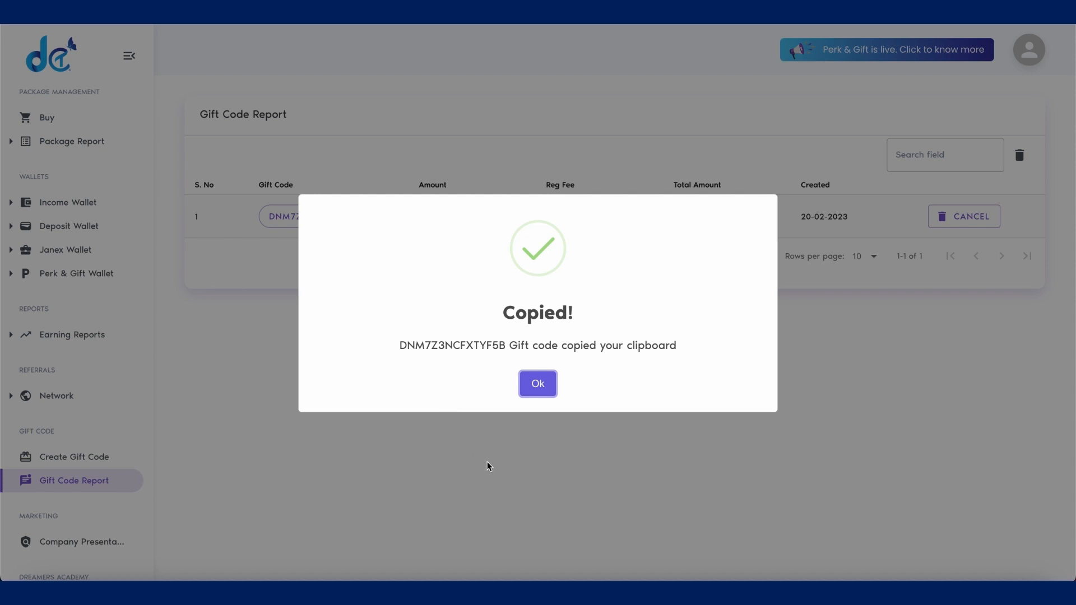